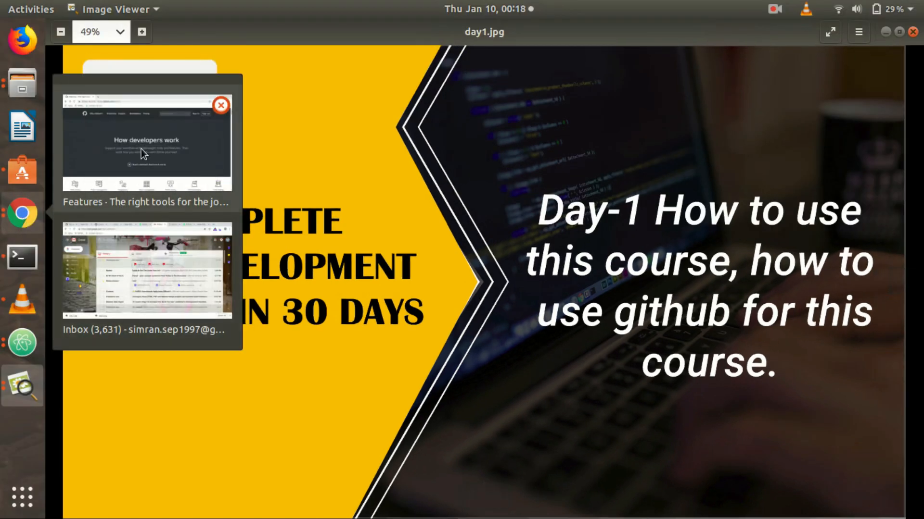
Step: Switch to the browser on github.com/features and head to Sign up
left_click(146, 142)
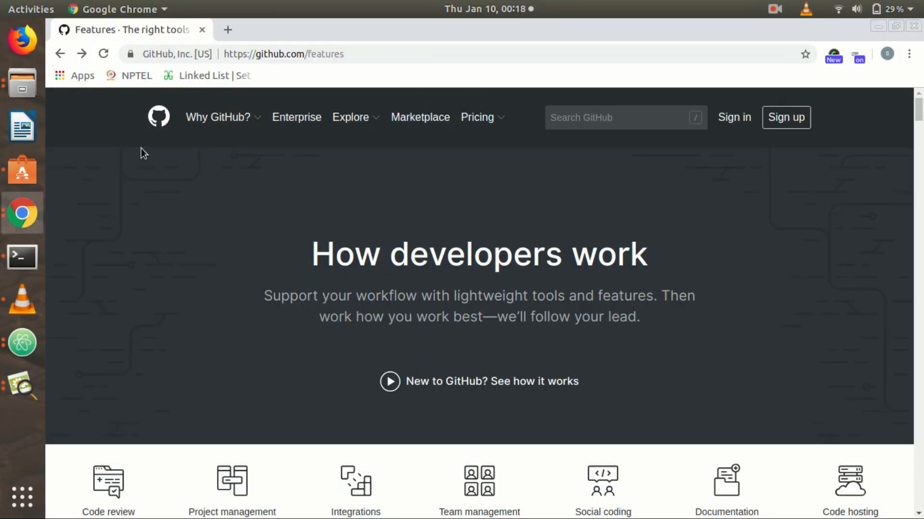
mouse_move(421, 117)
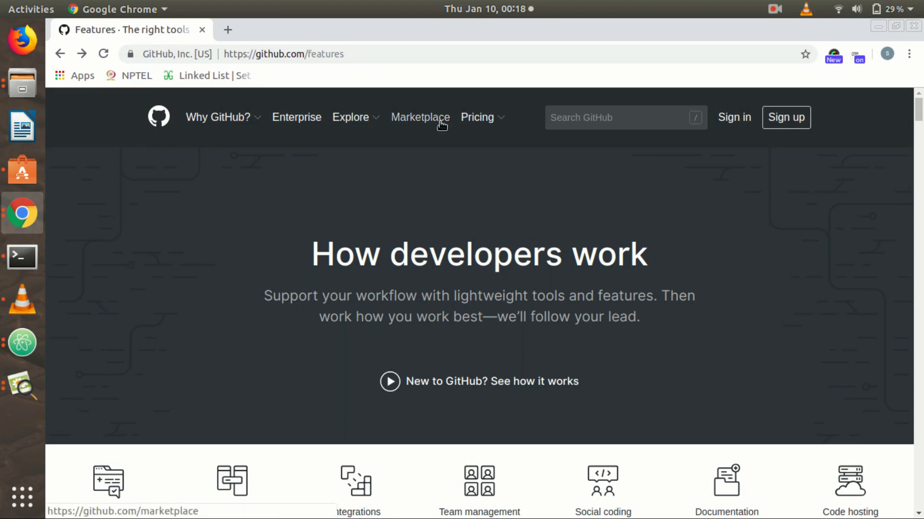
mouse_move(838, 154)
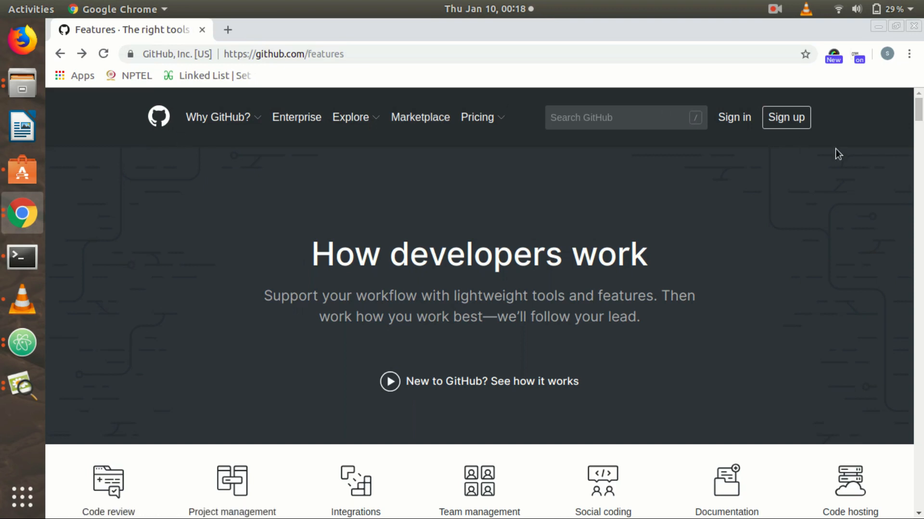
left_click(786, 117)
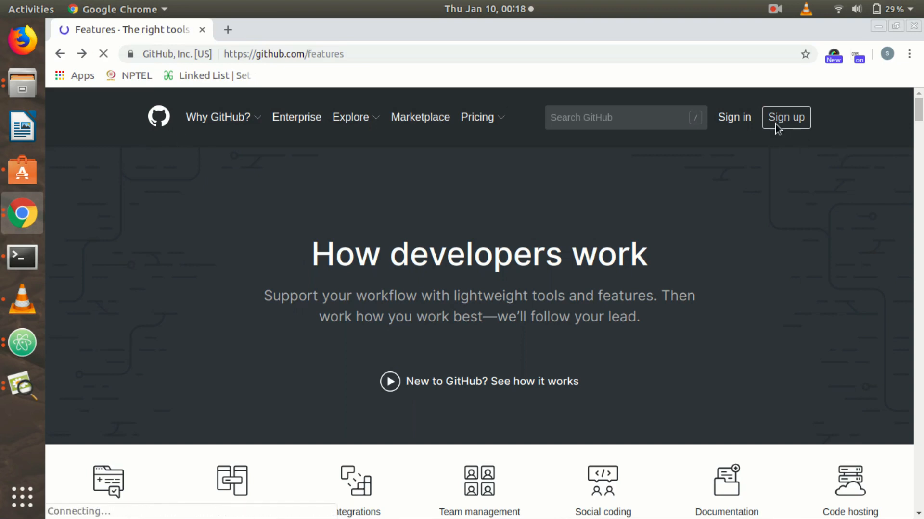
Step: Walk through the Join GitHub form's Username, Email address and Password fields without filling them
left_click(785, 118)
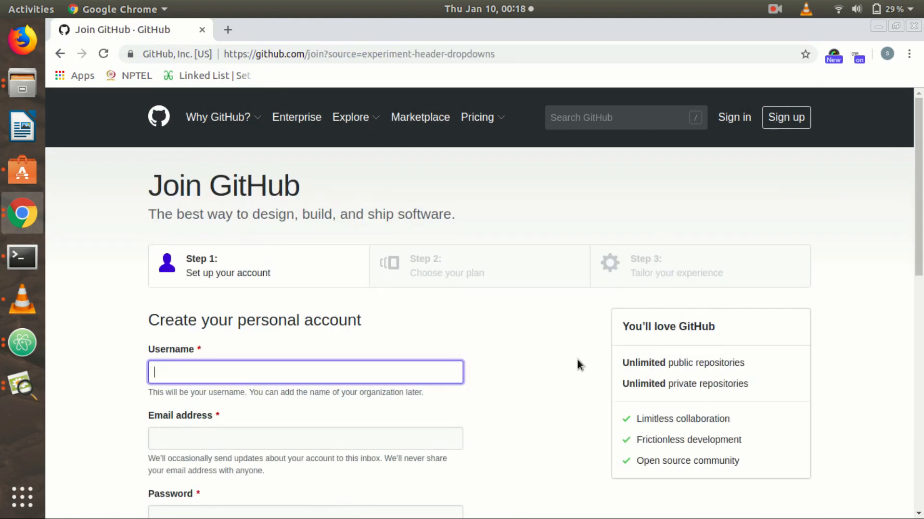
scroll("down", 3)
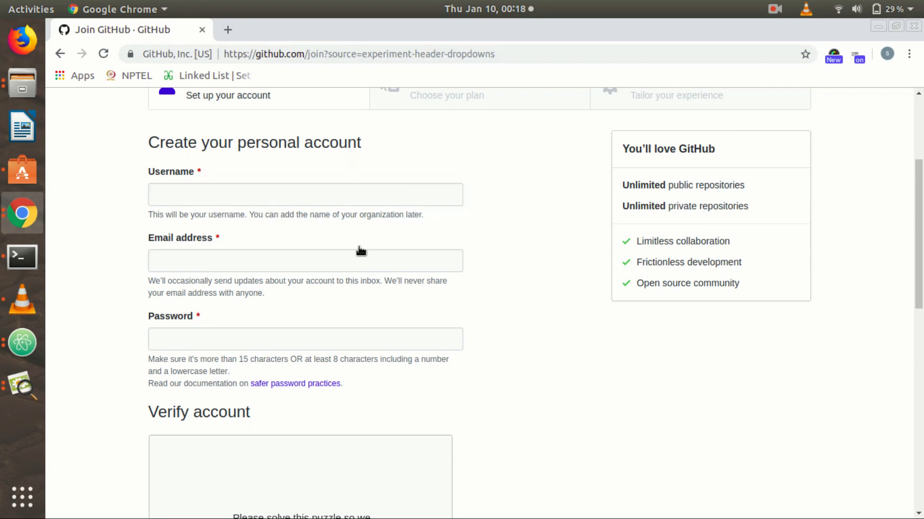
left_click(305, 261)
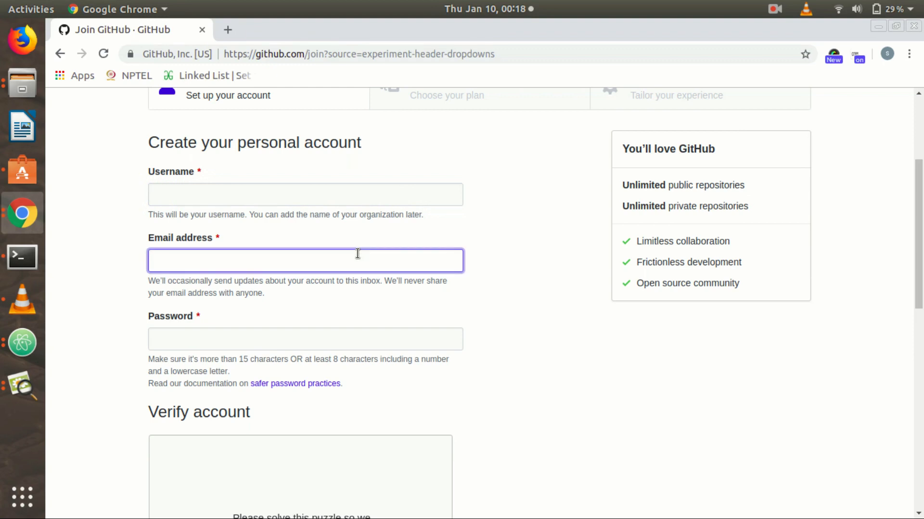
left_click(305, 260)
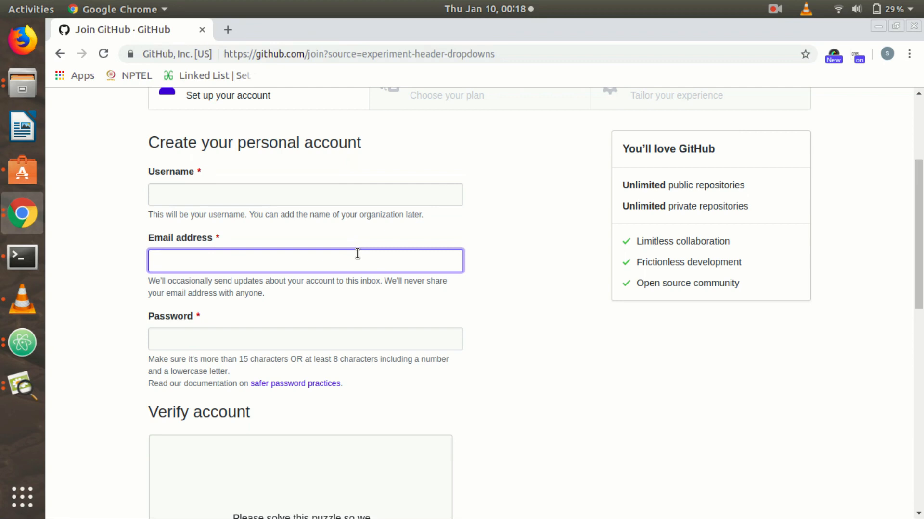
left_click(305, 261)
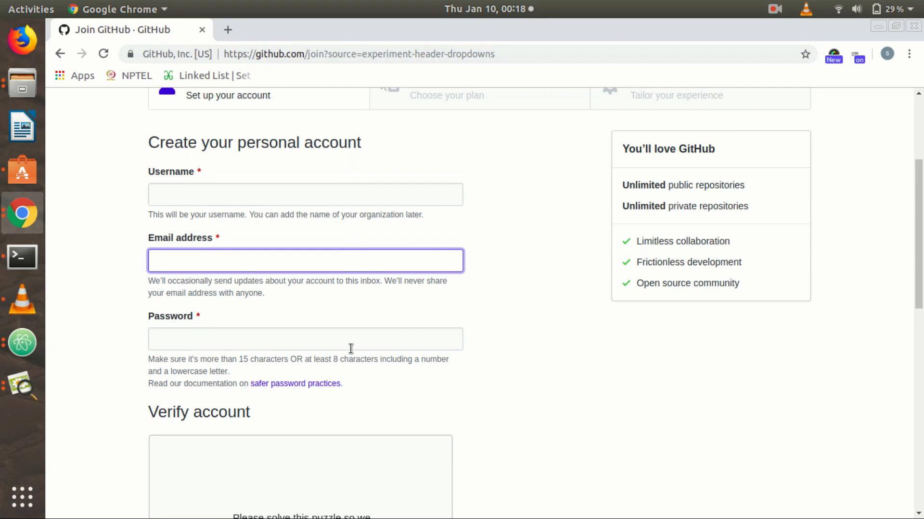
left_click(305, 339)
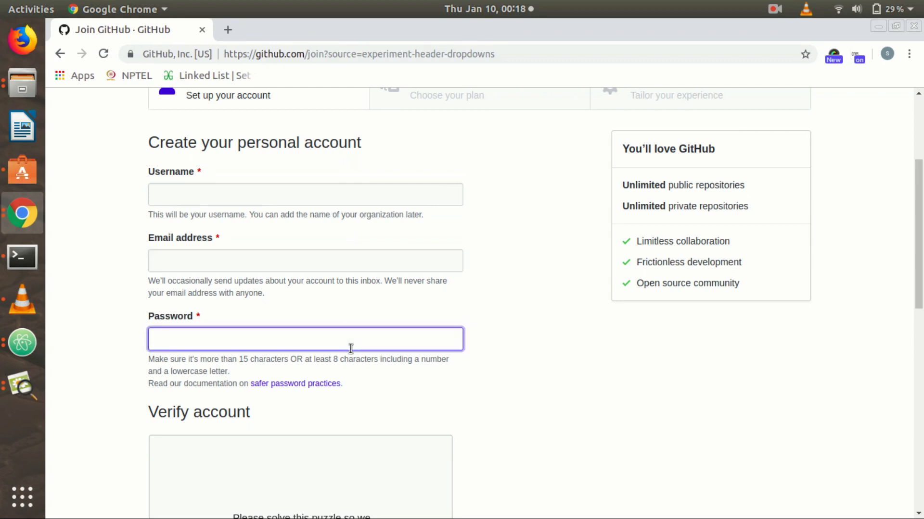
left_click(305, 338)
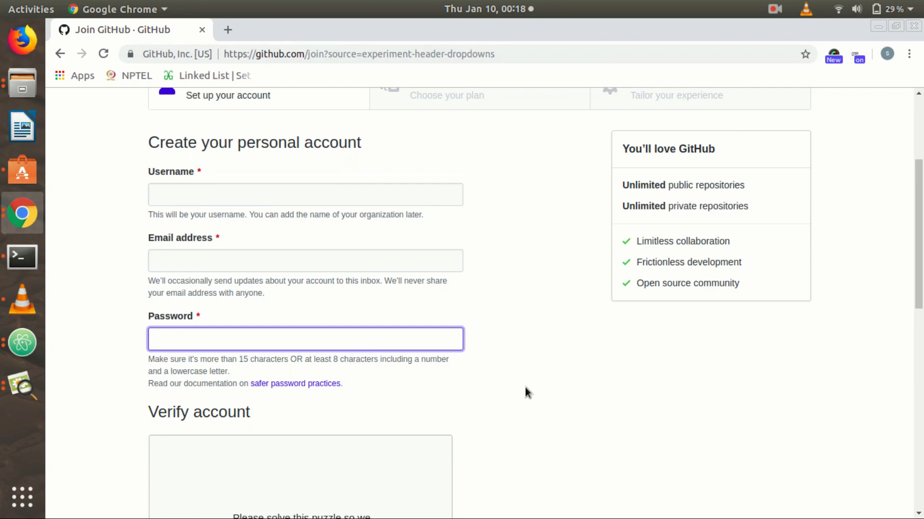
scroll("down", 3)
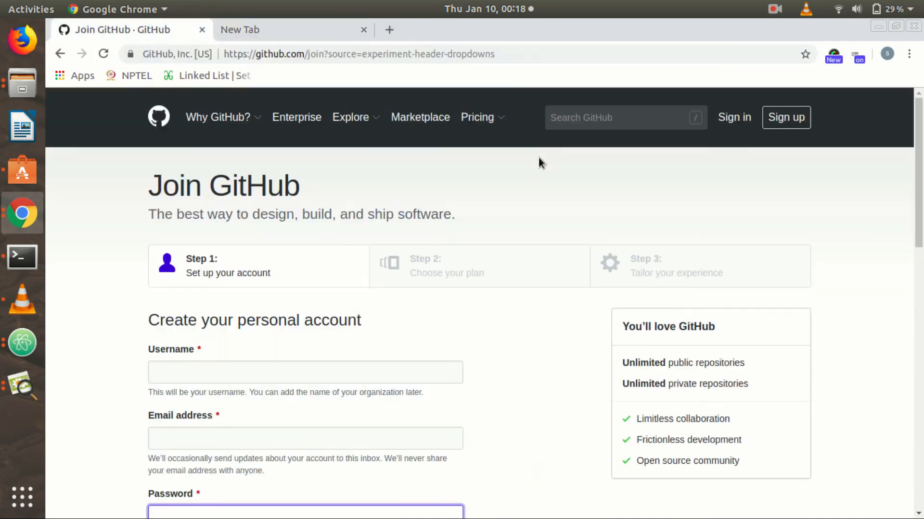
Step: Sign in with the existing account and scroll the dashboard down to the Repositories box
left_click(734, 118)
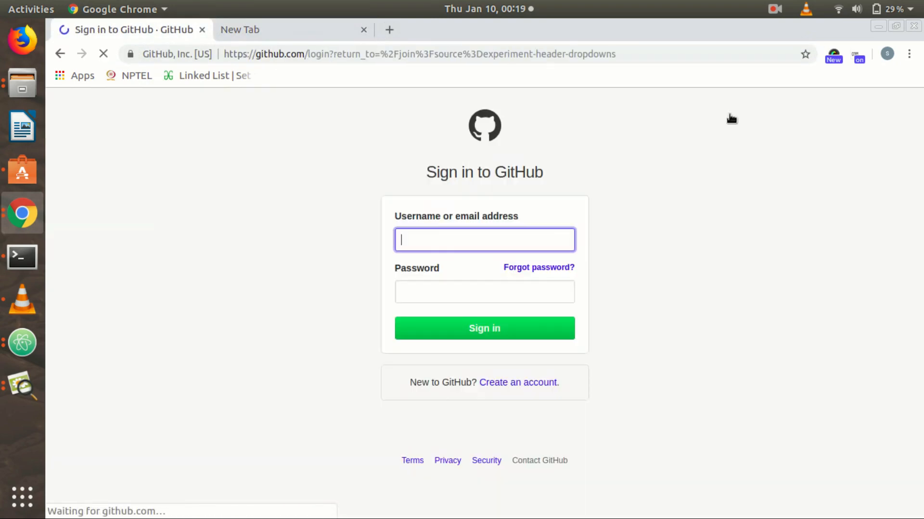
left_click(483, 328)
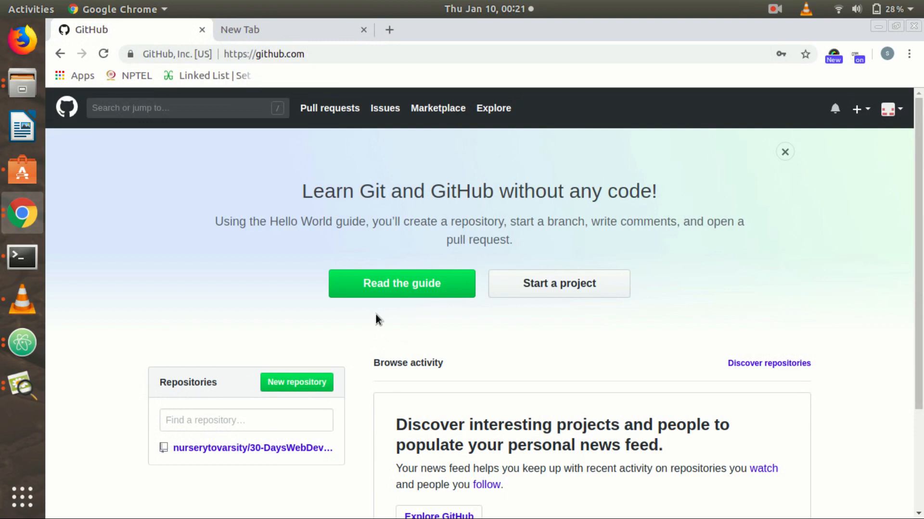
mouse_move(318, 371)
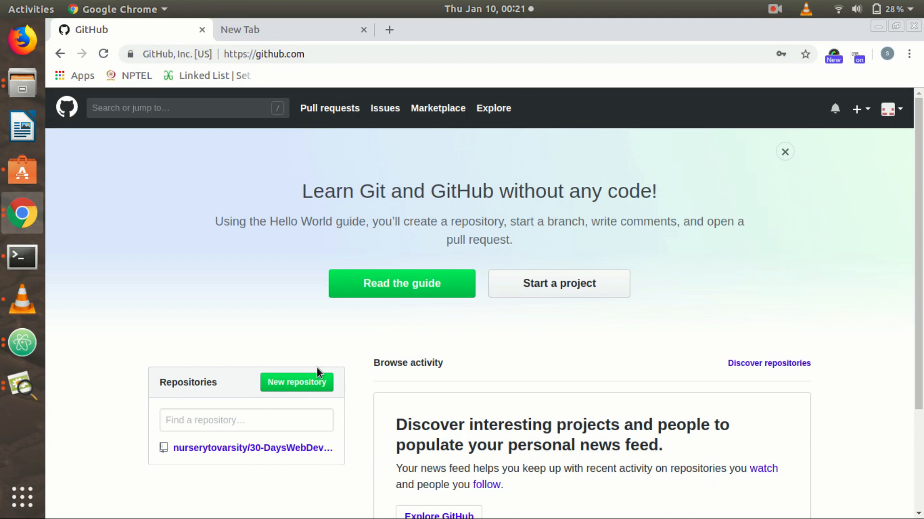
scroll("down", 3)
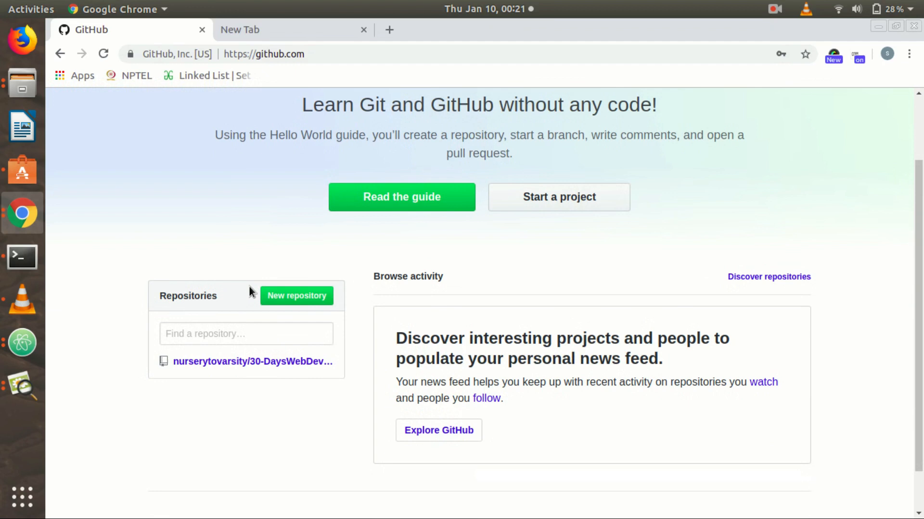
scroll("down", 3)
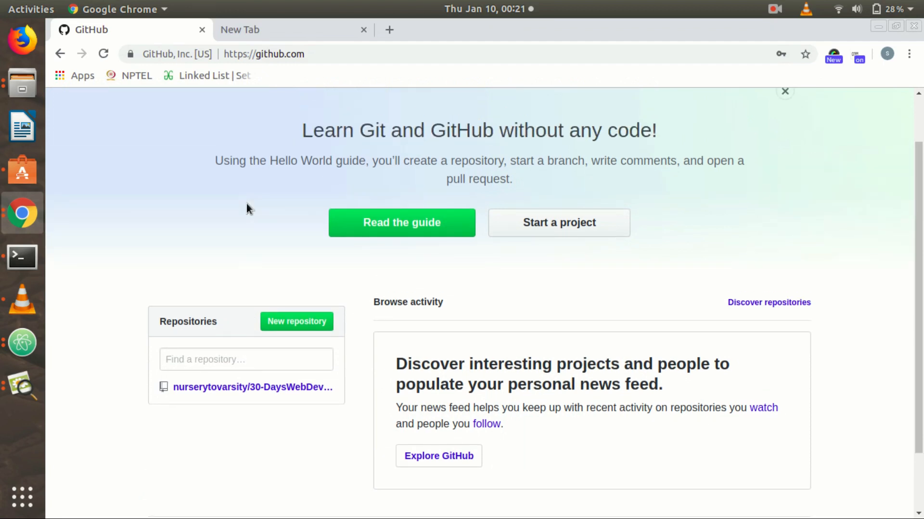
mouse_move(296, 321)
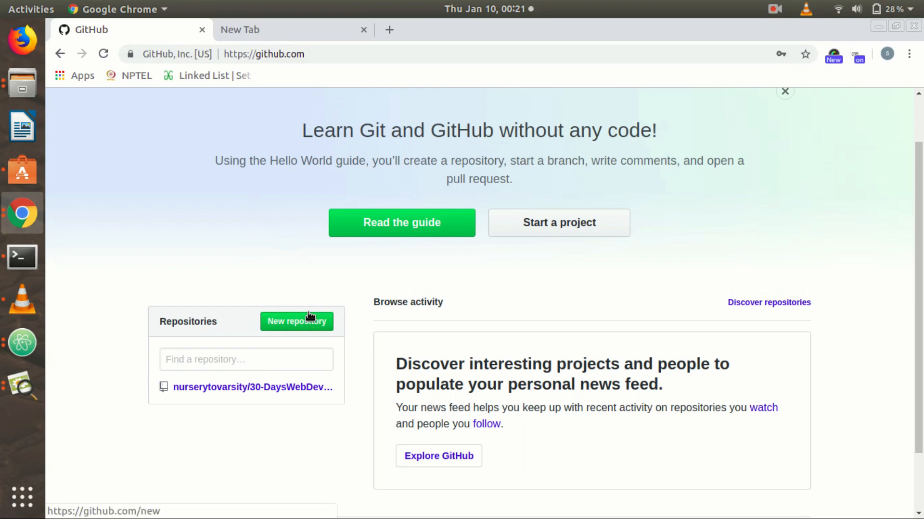
left_click(296, 321)
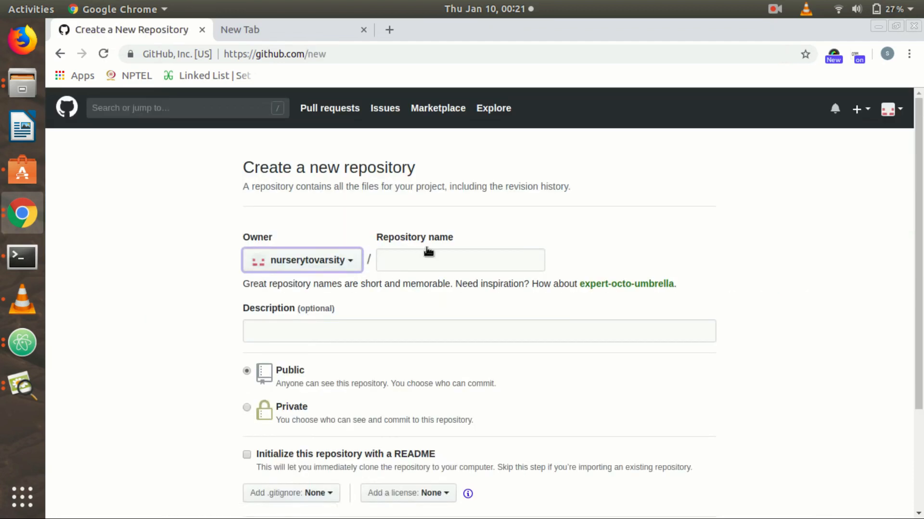
left_click(460, 260)
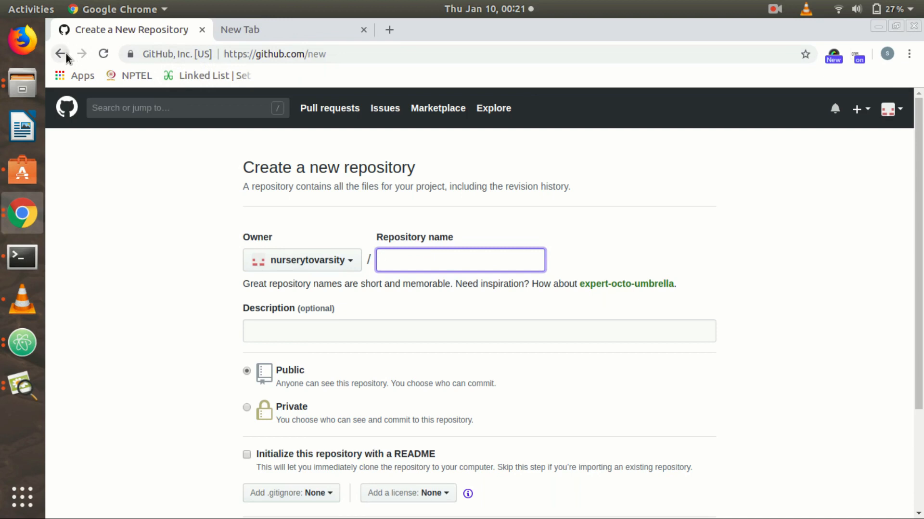
left_click(60, 53)
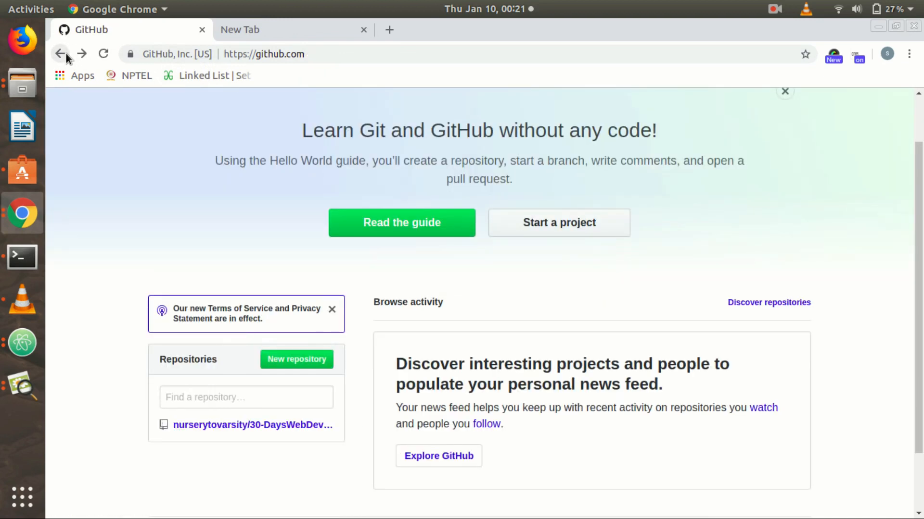
mouse_move(296, 359)
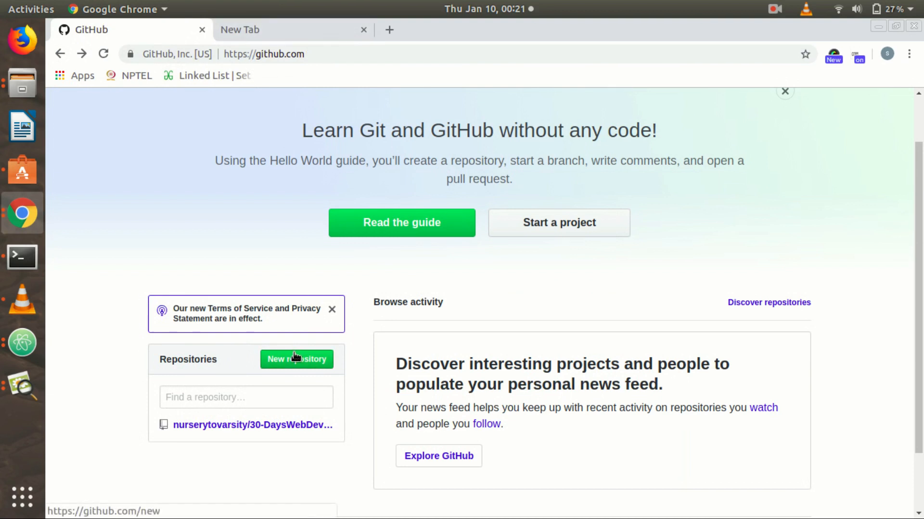
Step: Start a new repository and focus its name and description fields on the creation form
left_click(296, 358)
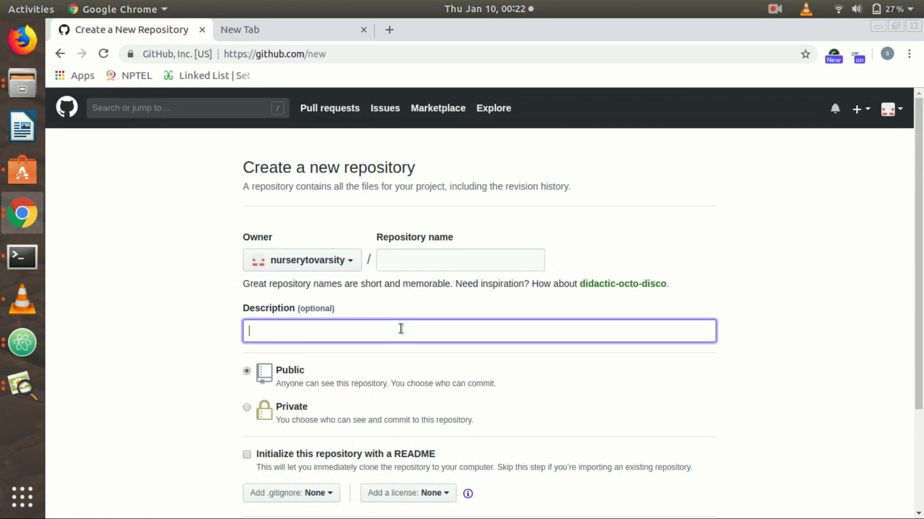
scroll("down", 3)
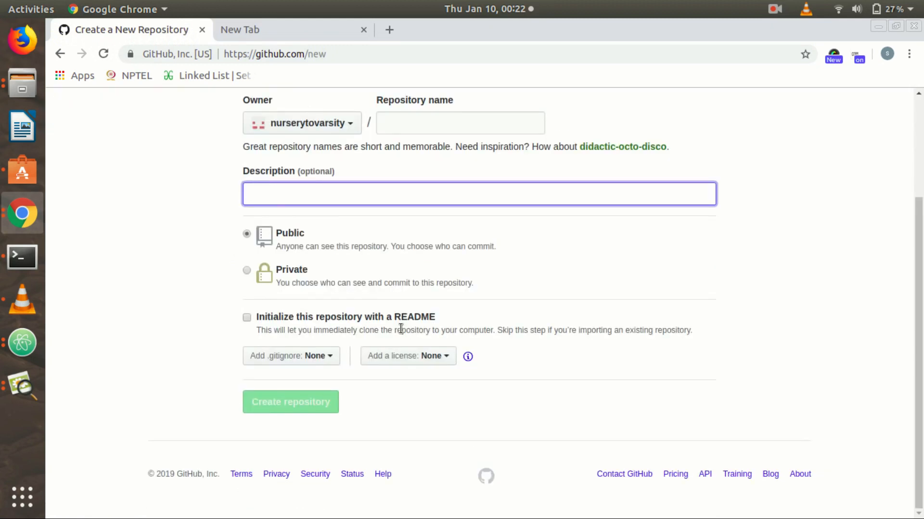
left_click(479, 193)
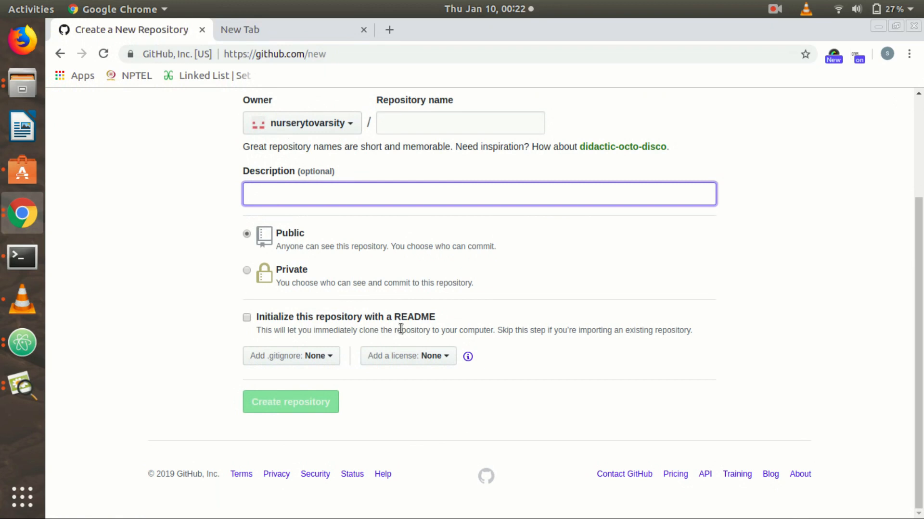
left_click(479, 193)
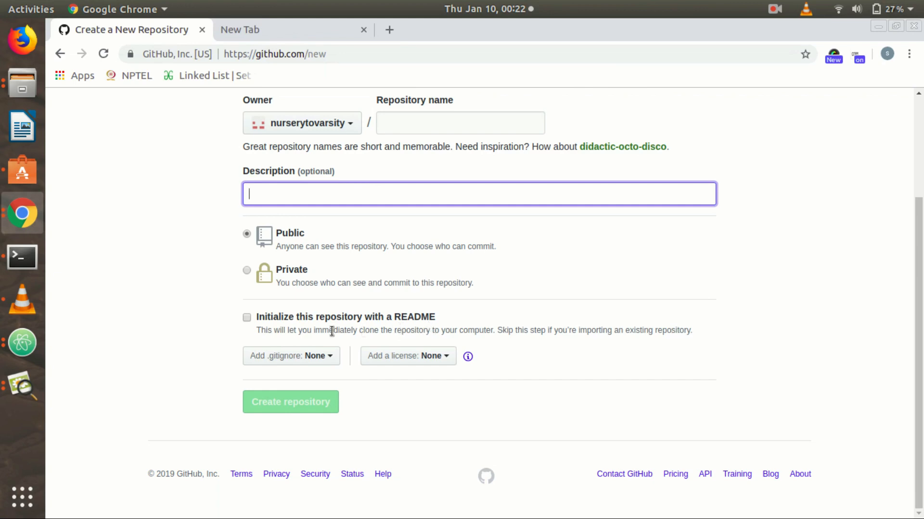
mouse_move(439, 321)
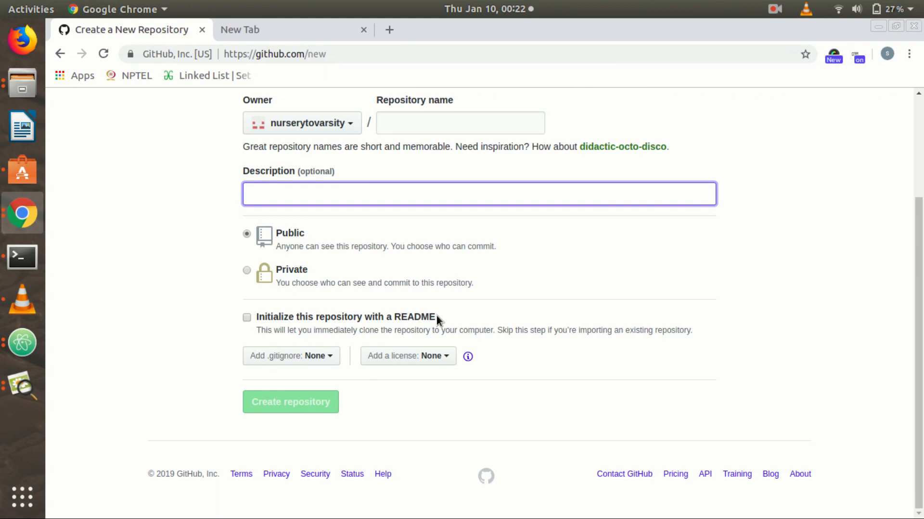
left_click(478, 193)
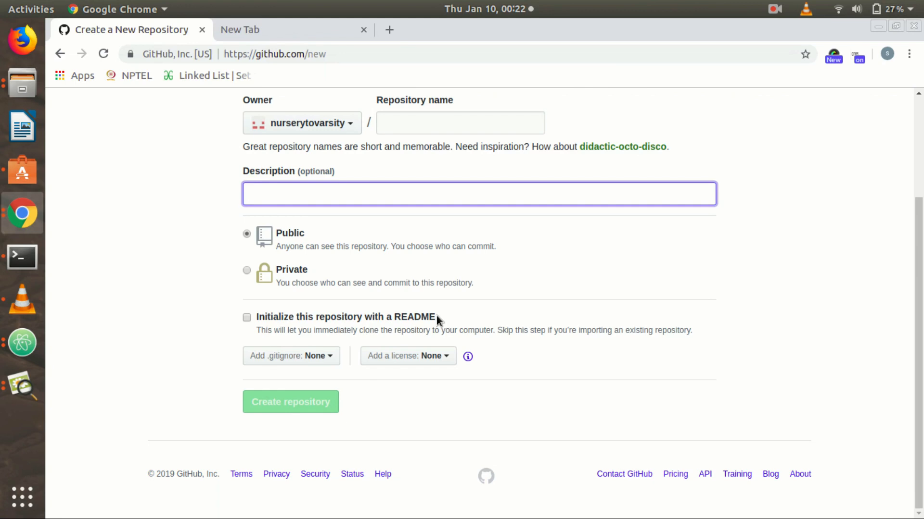
left_click(479, 193)
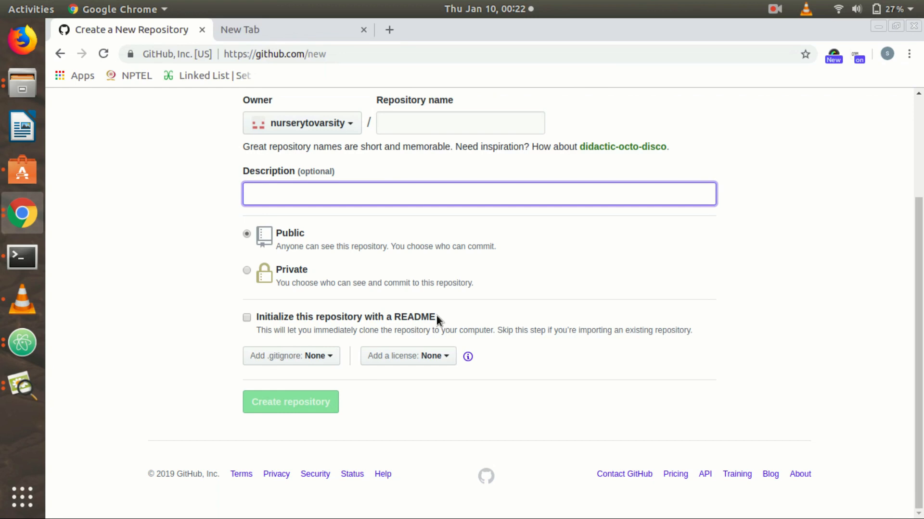
left_click(480, 193)
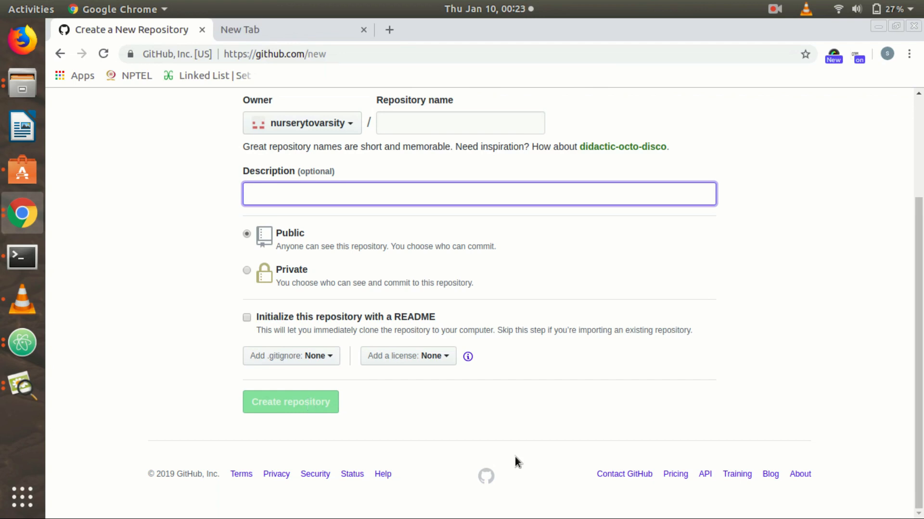
left_click(479, 193)
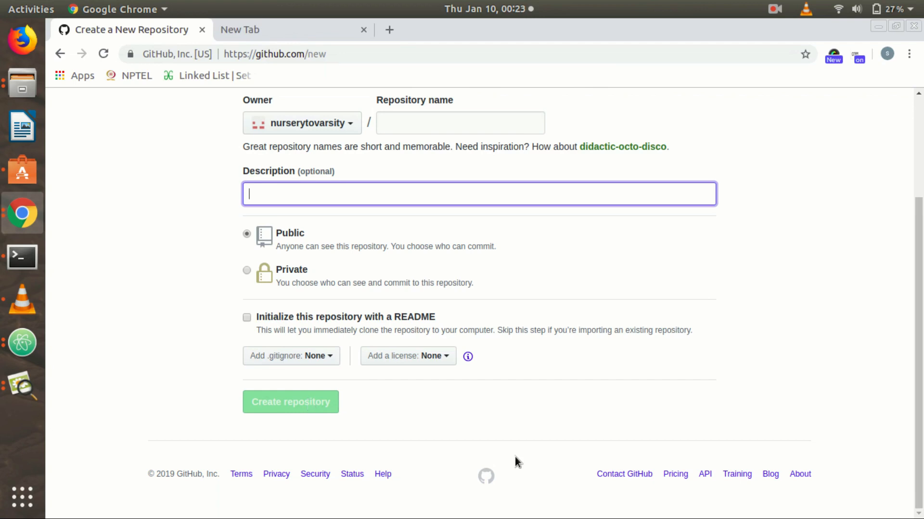
mouse_move(713, 327)
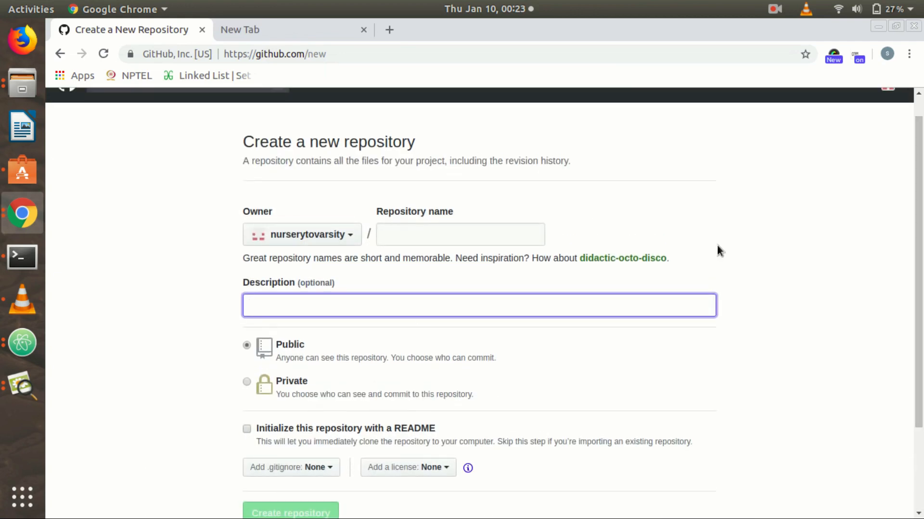
Step: Name the repository 3oDayCourse, describe it as '30 days code samples', keep it Public and initialize it with a README
left_click(460, 234)
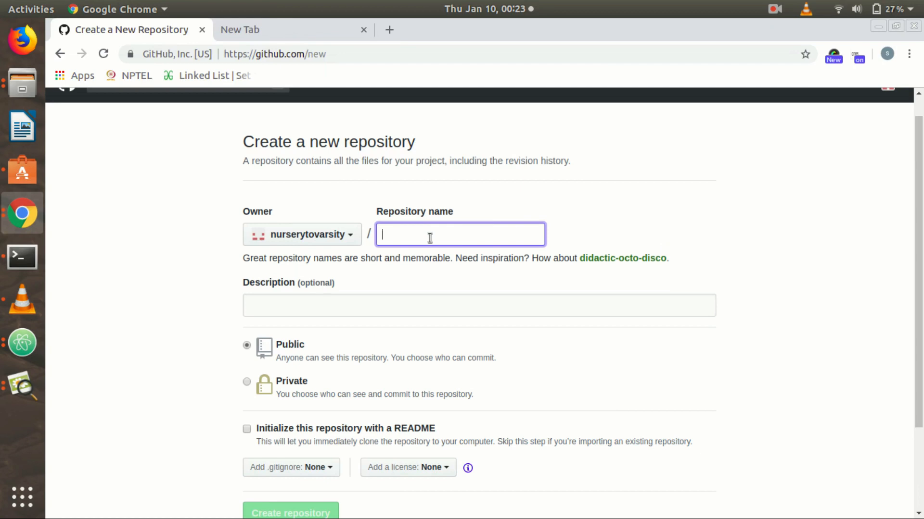
type("3")
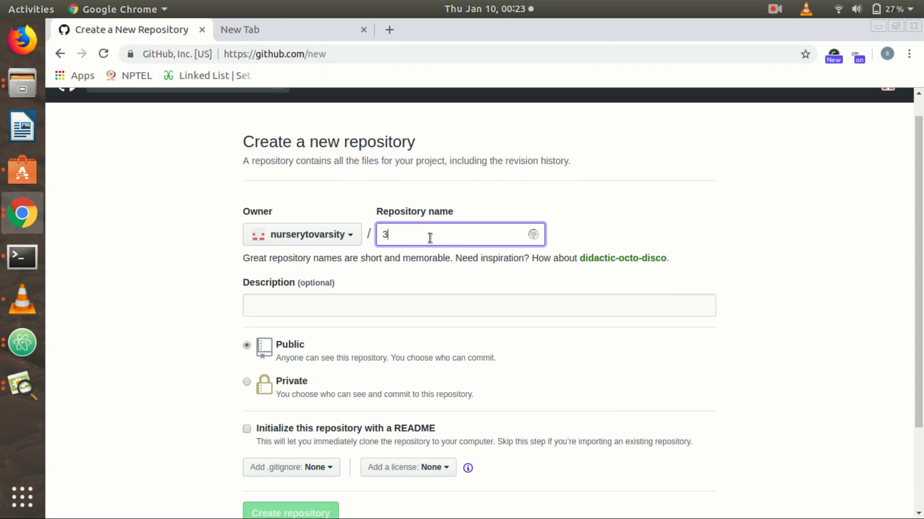
type("oDay")
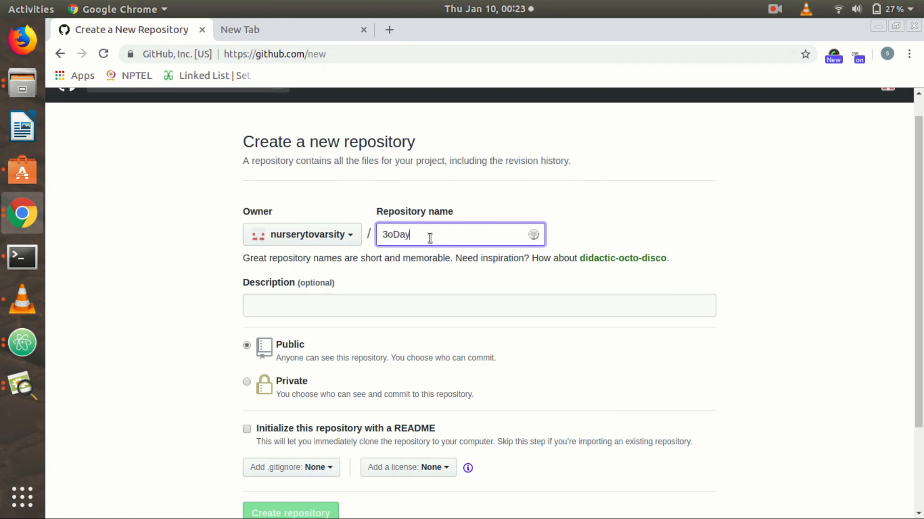
type("Cou")
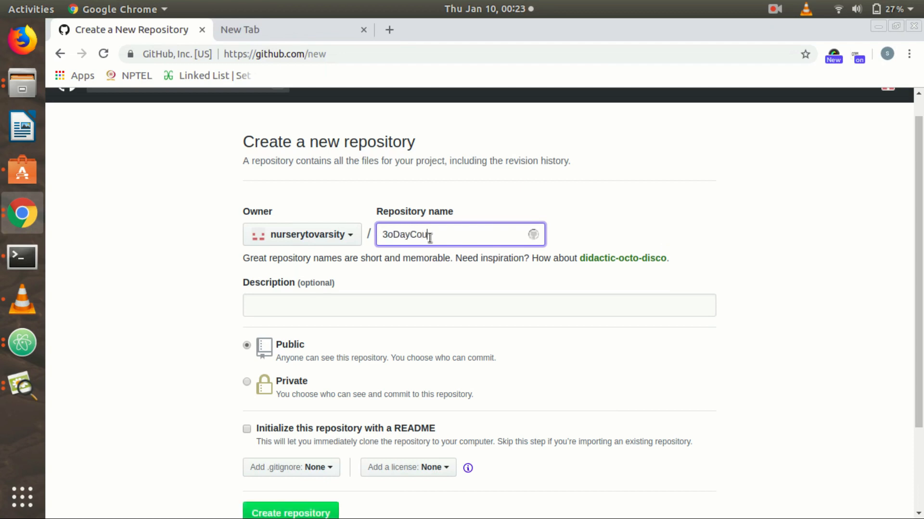
type("rse")
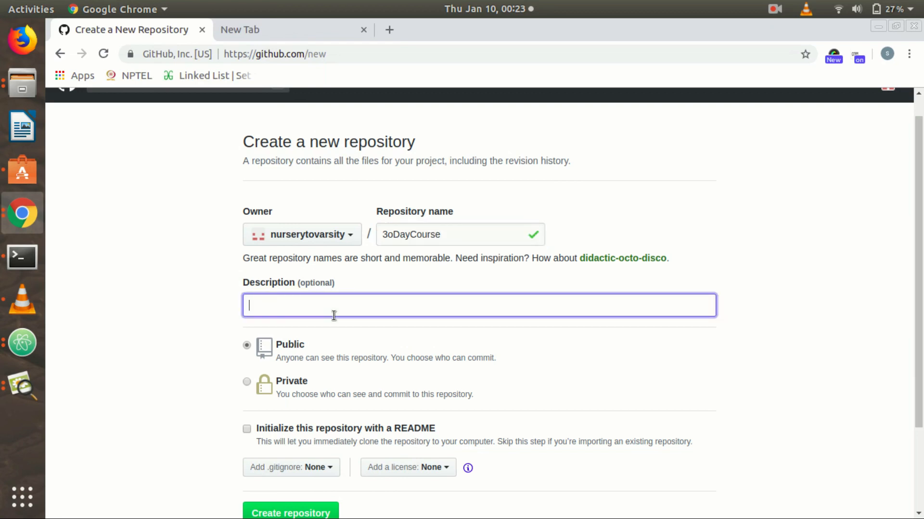
type("30 d")
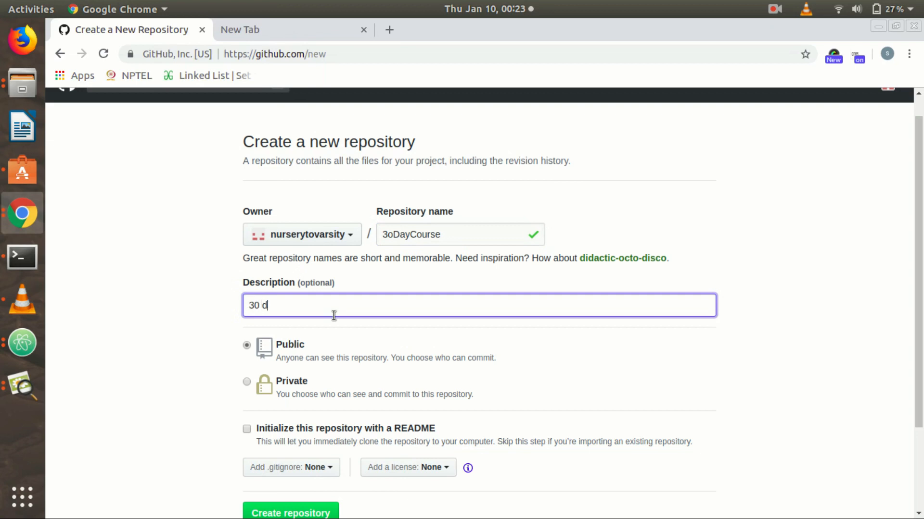
type("ays code")
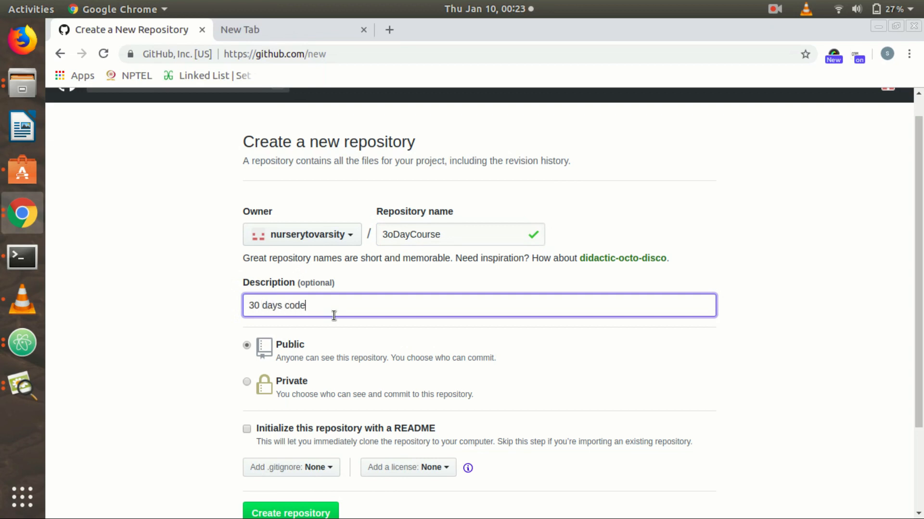
type("sample")
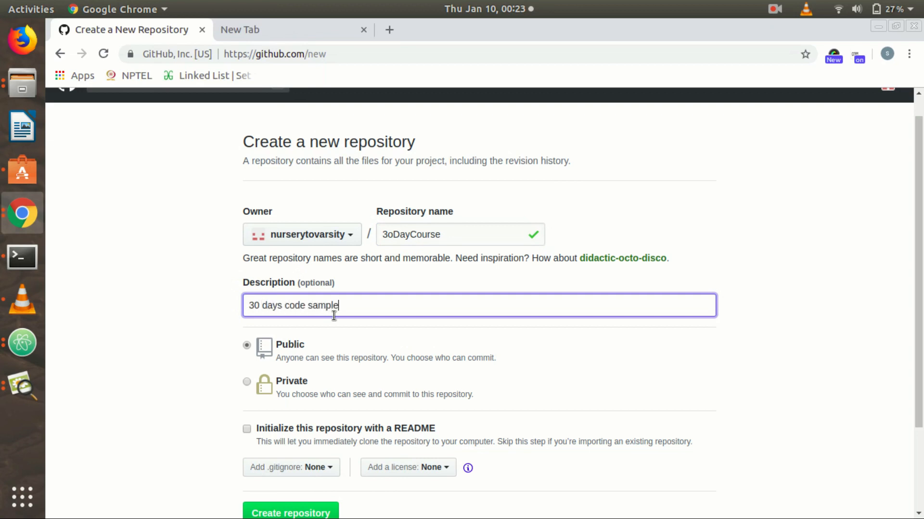
type("s")
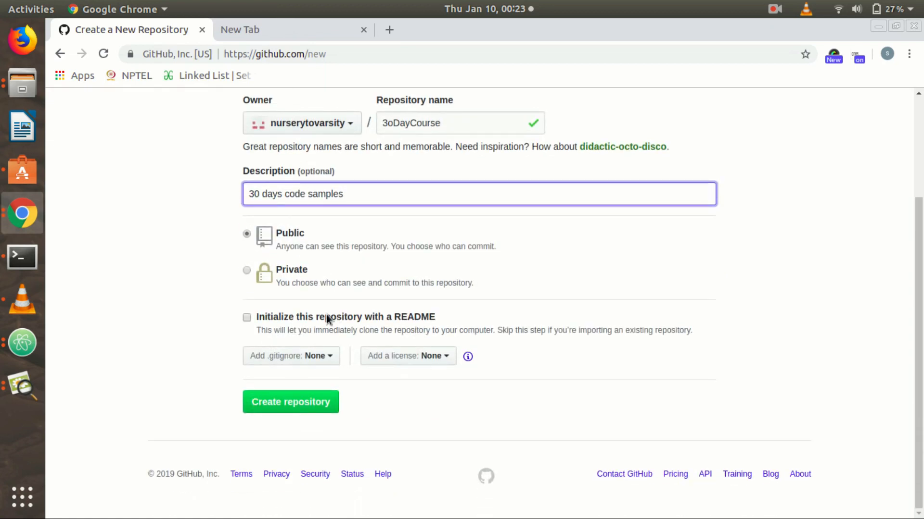
left_click(247, 316)
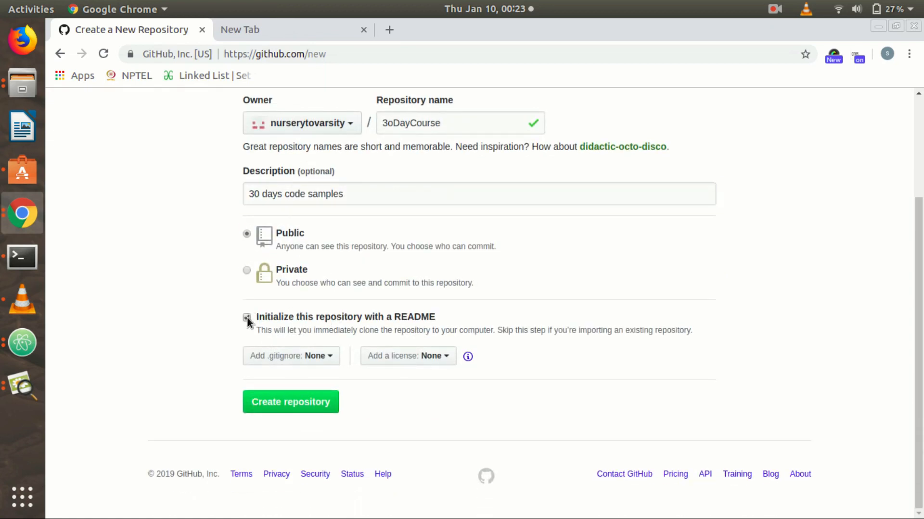
left_click(289, 403)
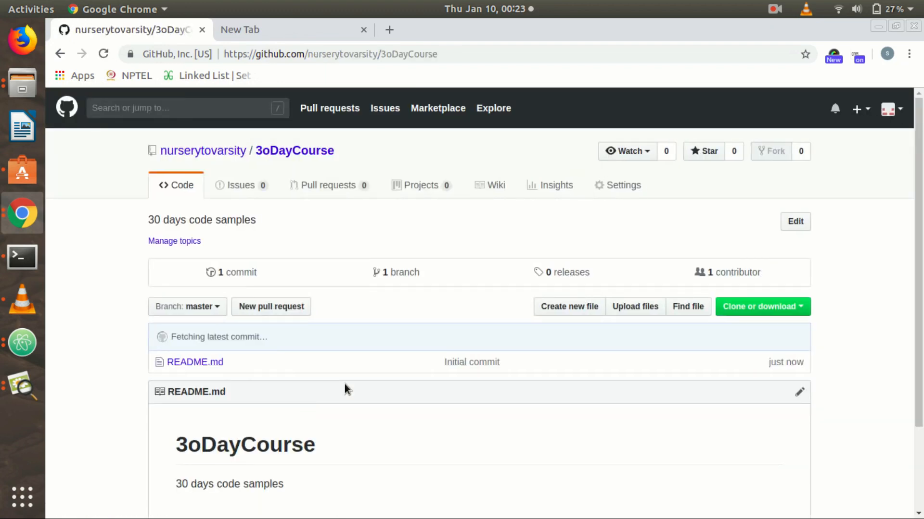
scroll("down", 3)
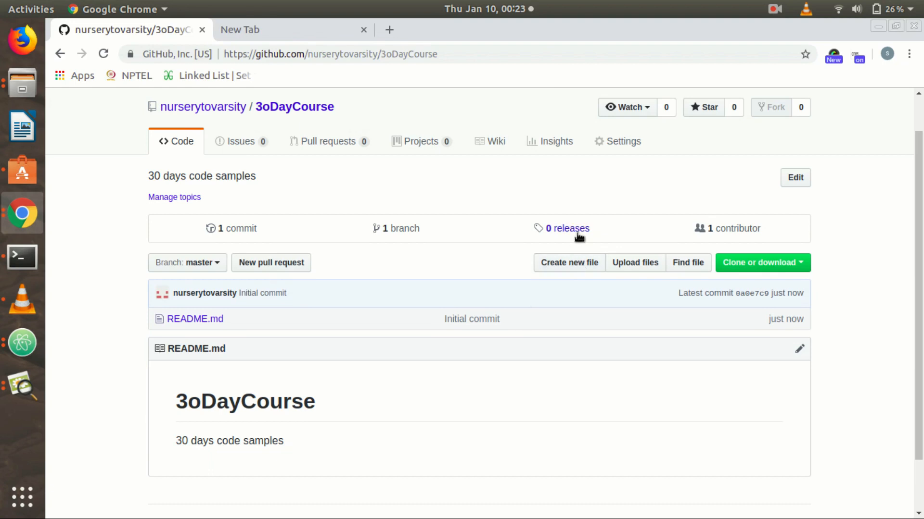
left_click(569, 262)
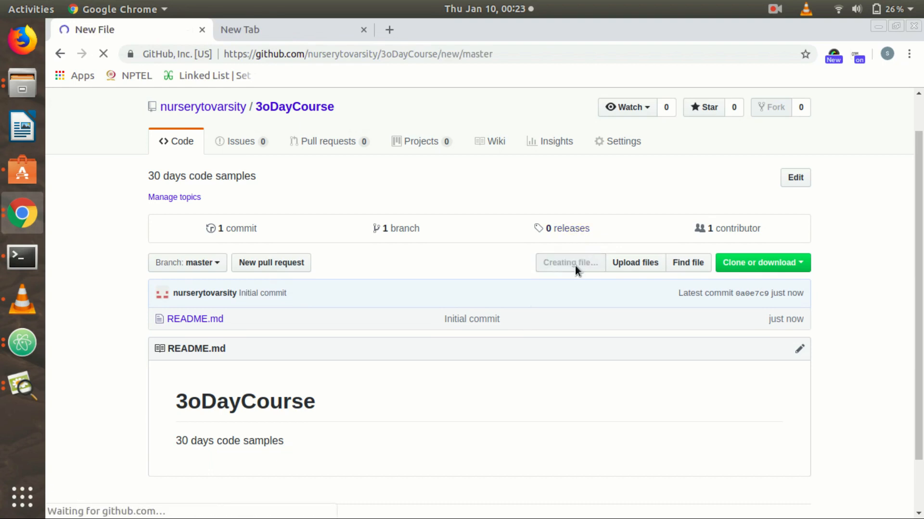
left_click(568, 263)
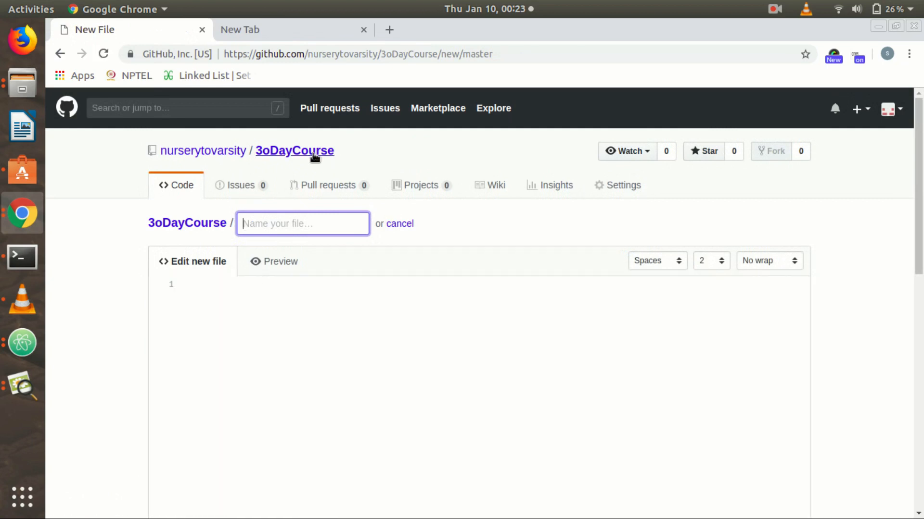
left_click(59, 54)
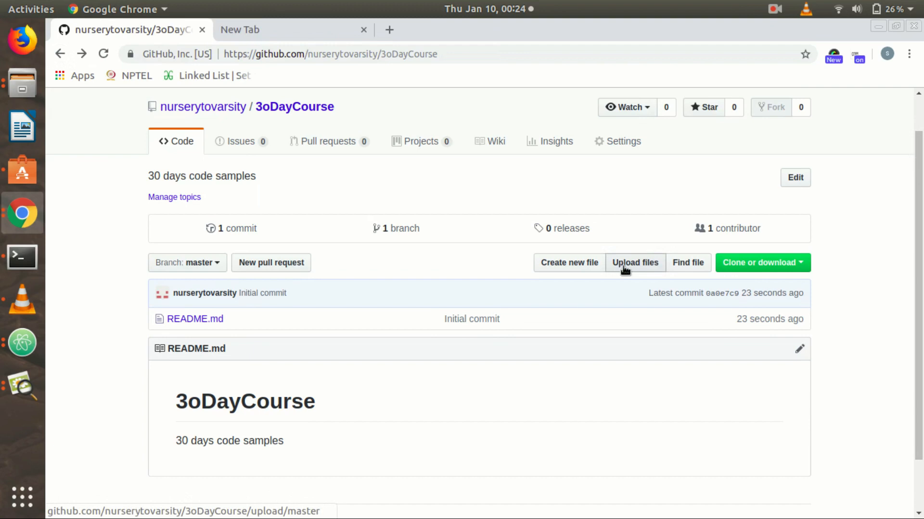
left_click(635, 262)
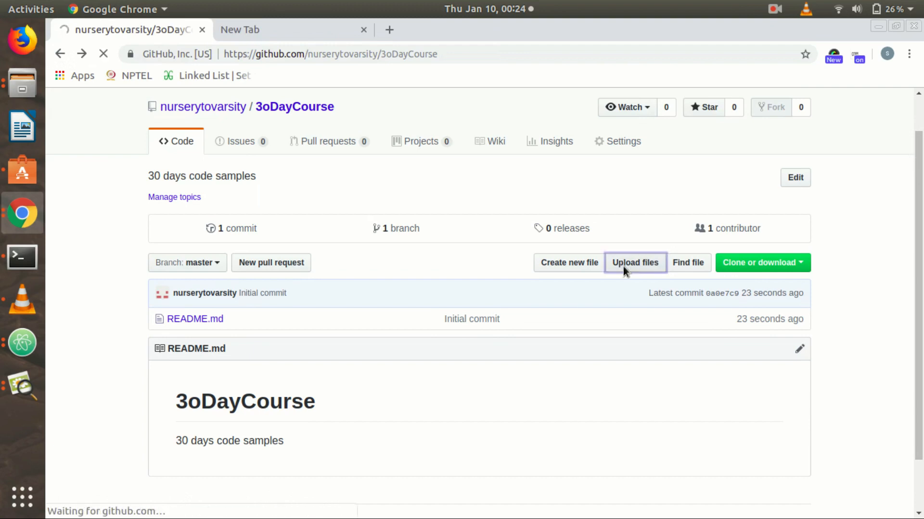
left_click(634, 263)
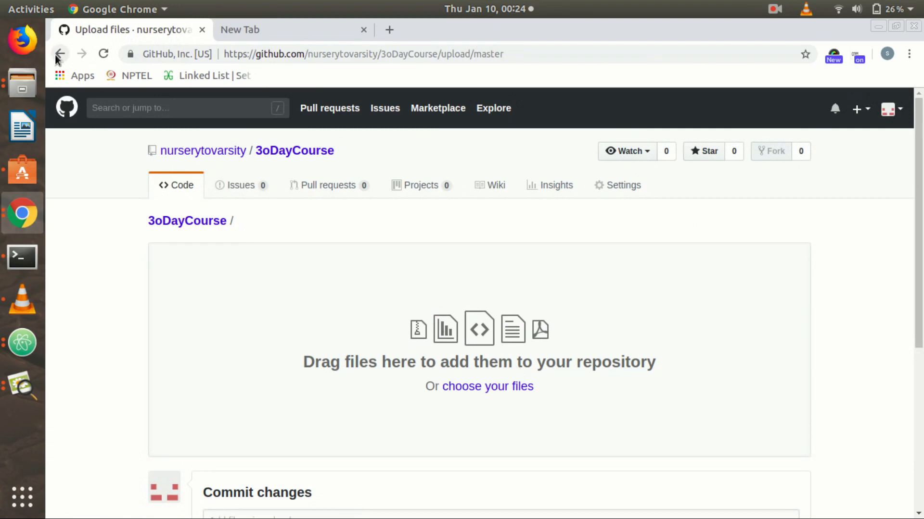
left_click(58, 54)
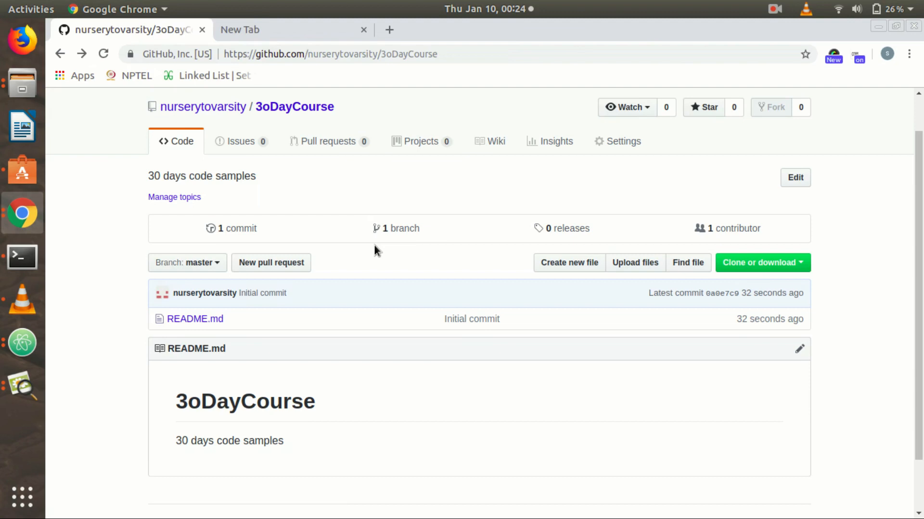
mouse_move(203, 107)
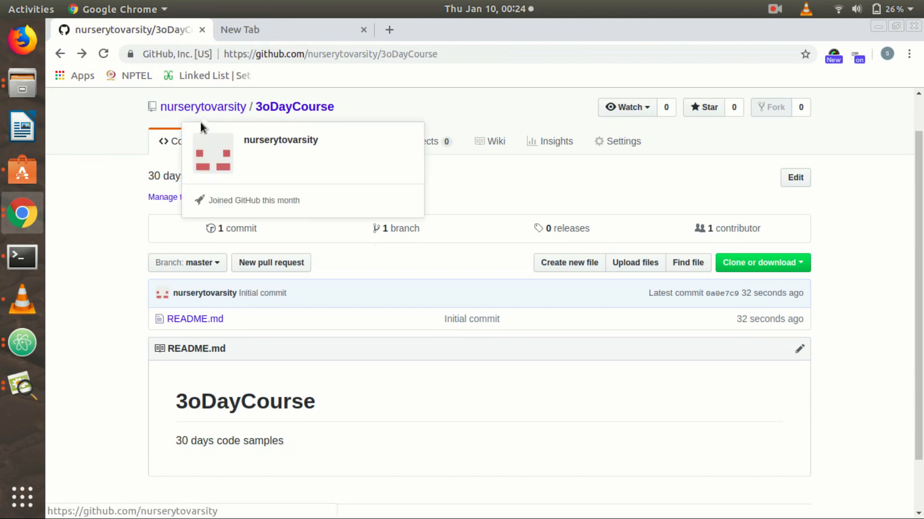
Step: Visit the account's profile page, then return to the GitHub home dashboard
left_click(203, 106)
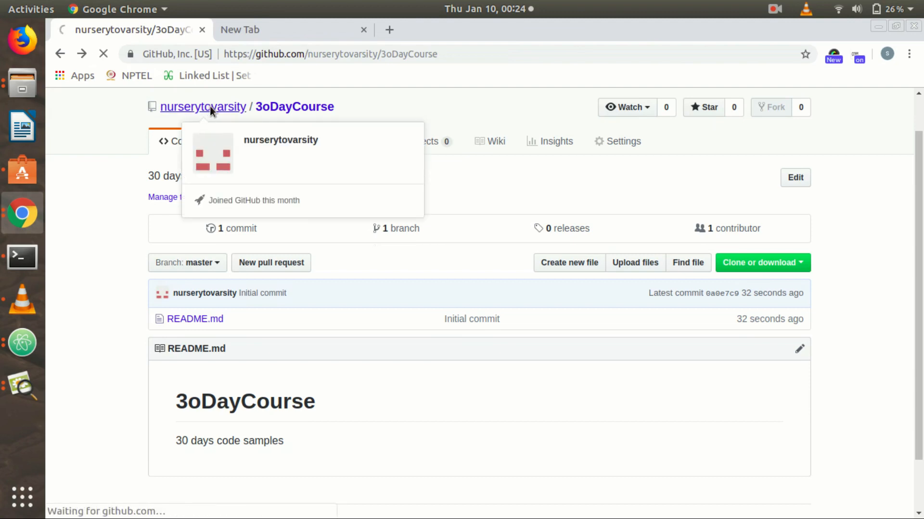
left_click(203, 106)
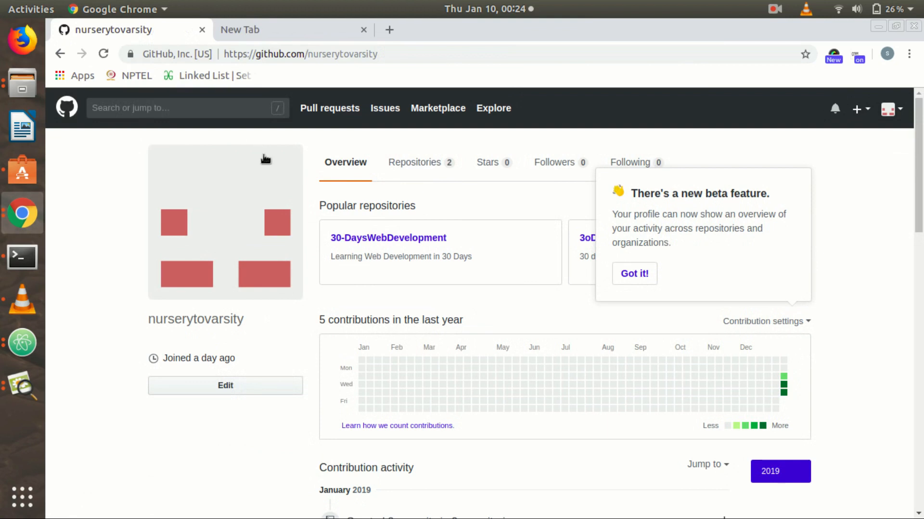
mouse_move(56, 95)
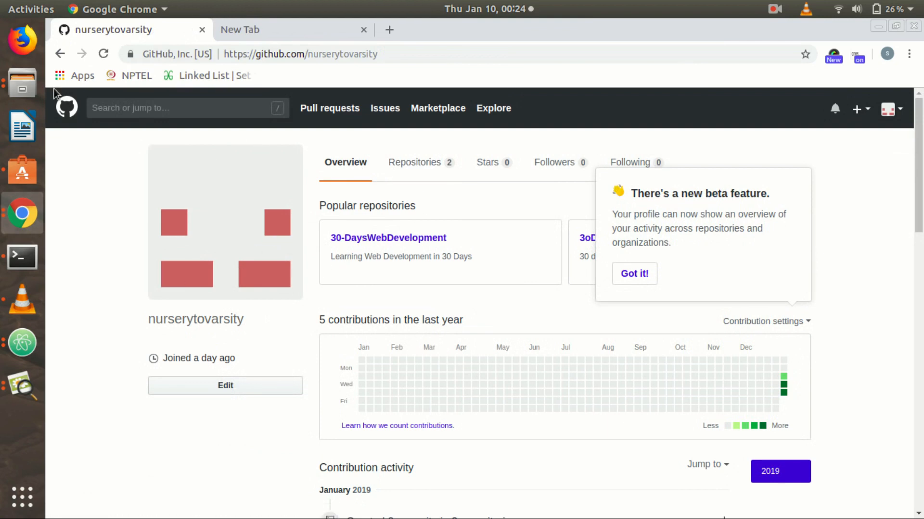
left_click(67, 108)
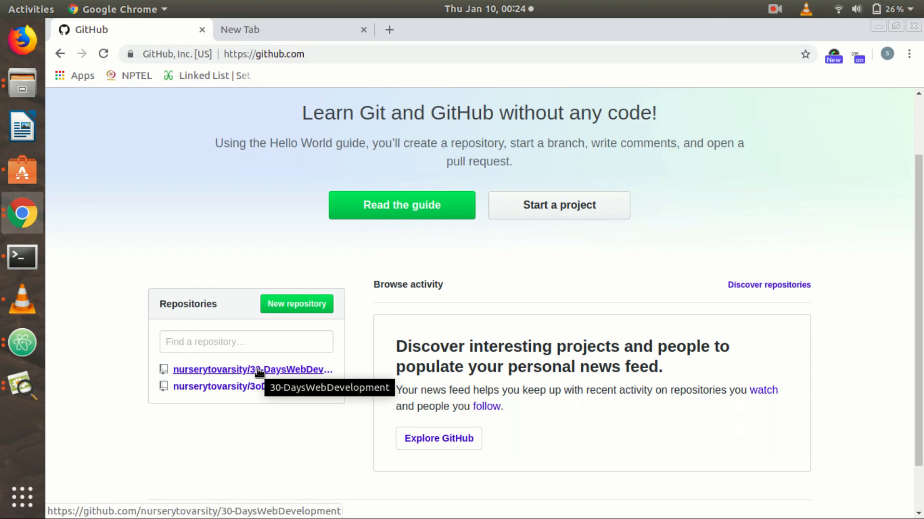
Step: Reopen nurserytovarsity/3oDayCourse from the dashboard's Repositories list
left_click(242, 386)
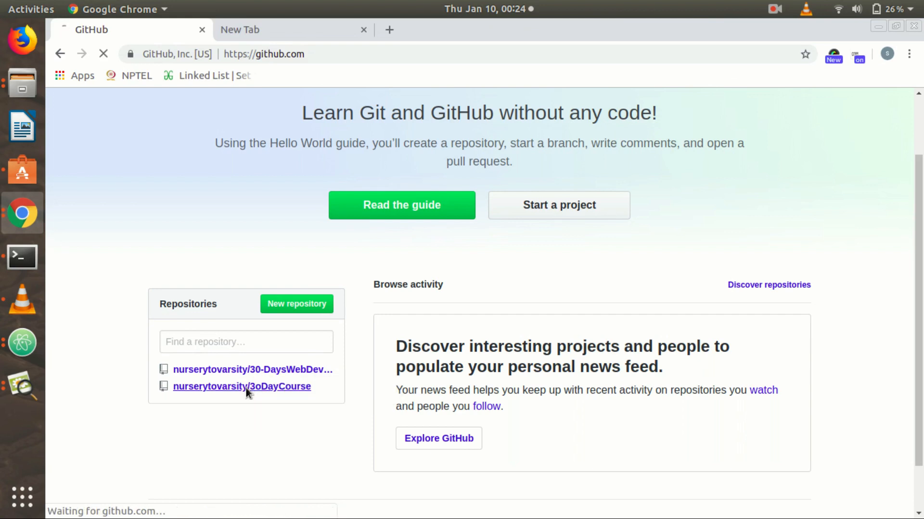
left_click(241, 387)
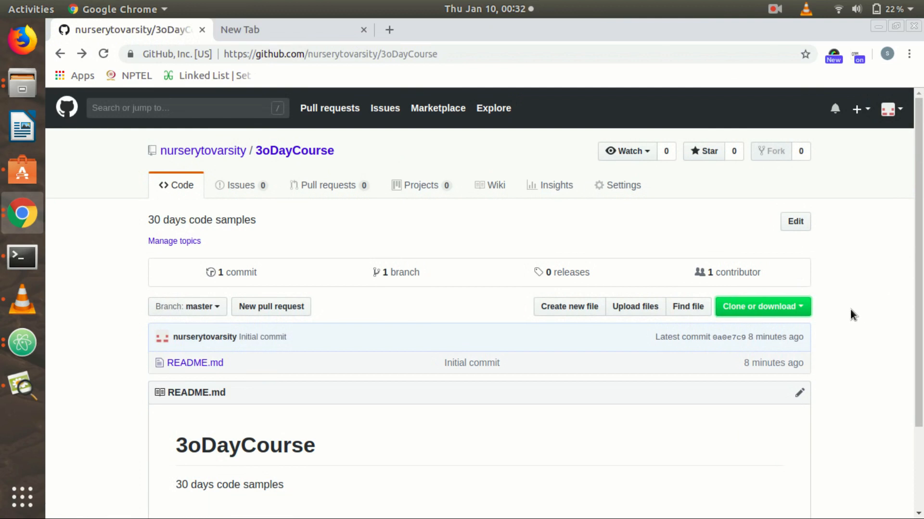
mouse_move(849, 316)
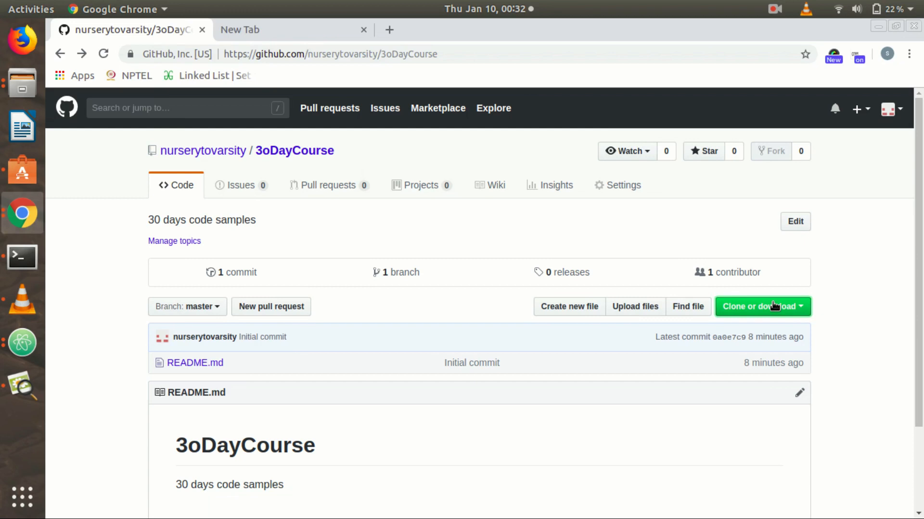
Step: Show the Clone with HTTPS panel for 3oDayCourse with its web URL and ZIP download
left_click(758, 306)
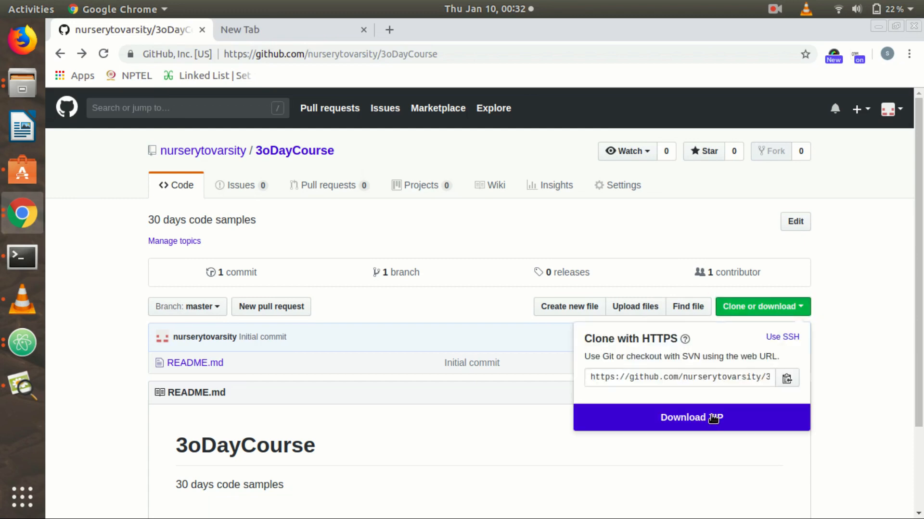